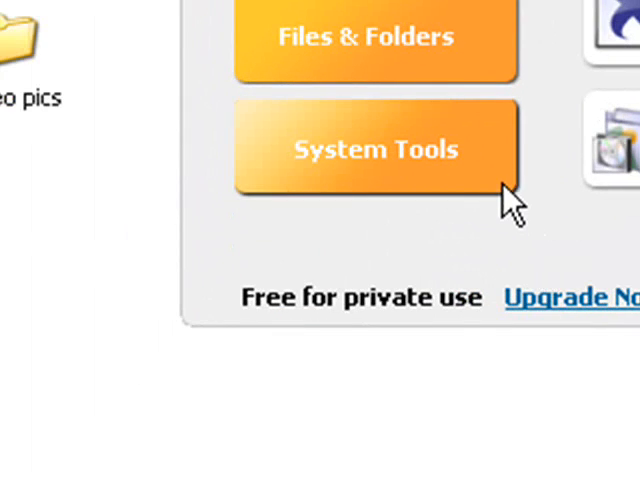
mouse_move(510, 196)
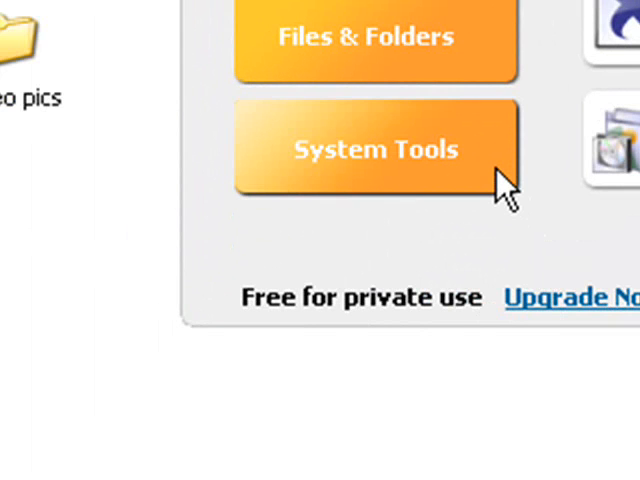
Step: View the Status page with version 2.4.0.158, Free Edition license and unavailable AutoCare scheduling
left_click(376, 150)
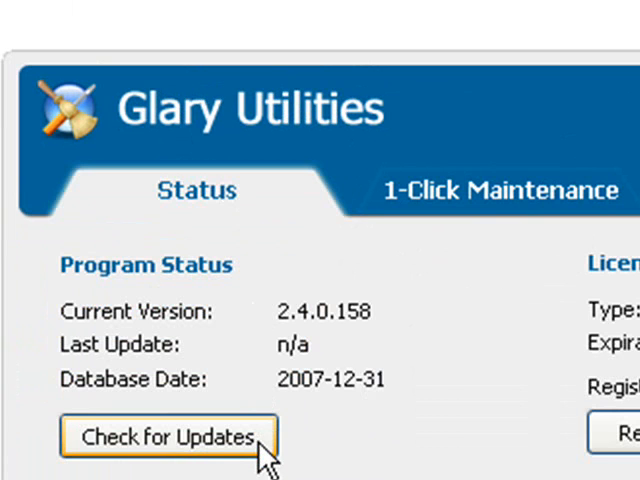
scroll("down", 3)
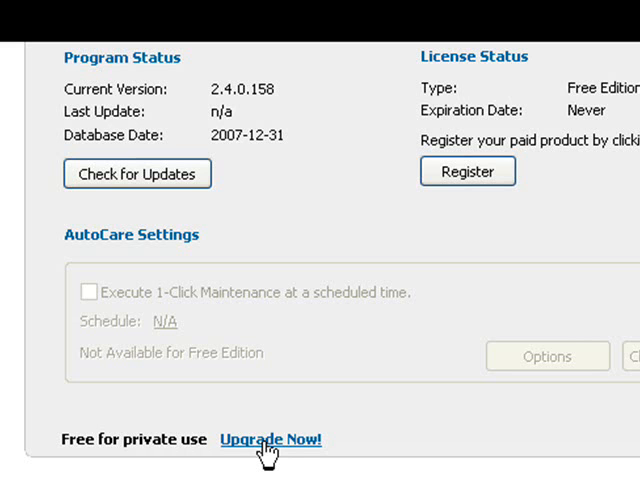
mouse_move(316, 308)
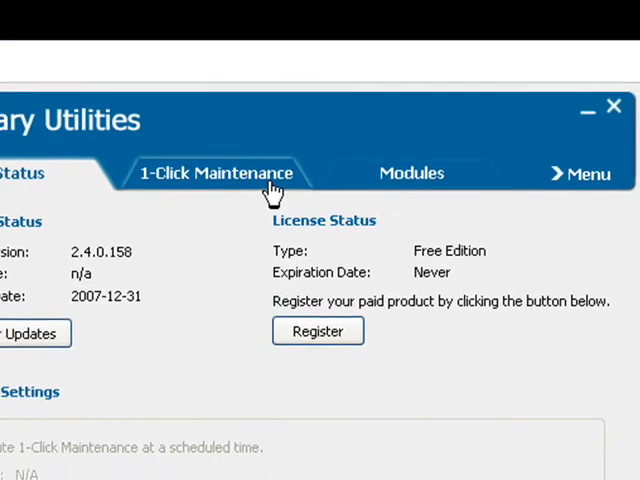
Step: Scan with Registry Cleaner and Temporary Files Cleaner, finding 1 problem and 4.06 KB of files
left_click(216, 172)
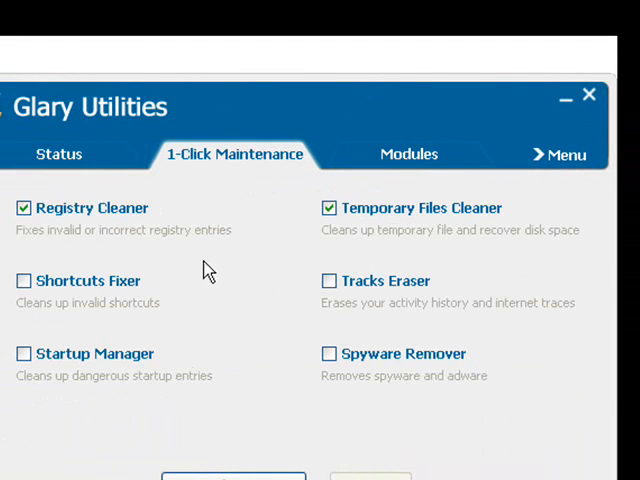
mouse_move(164, 244)
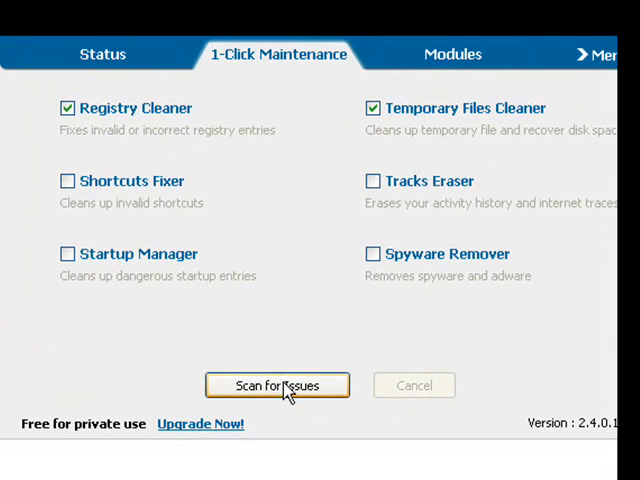
left_click(276, 384)
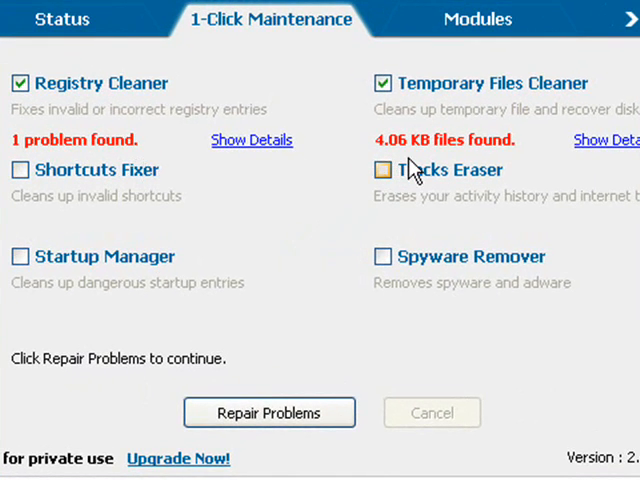
Step: Repair the found issues, solving the registry problem and recovering the temporary-file space
left_click(252, 140)
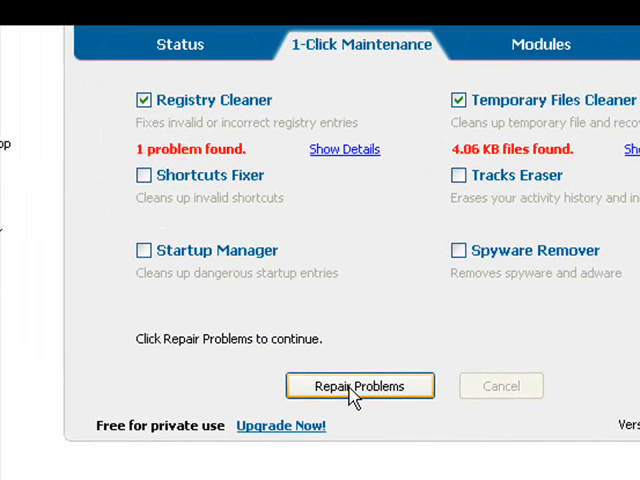
left_click(360, 386)
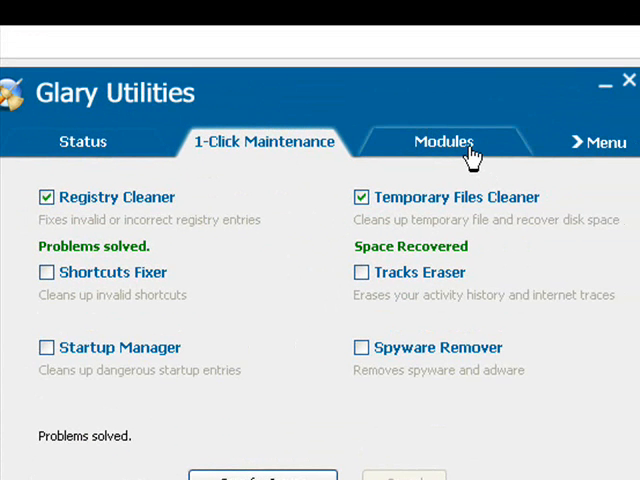
Step: Show the Modules page listing Clean Up & Repair tools like Disk Cleaner and Uninstall Manager
left_click(444, 140)
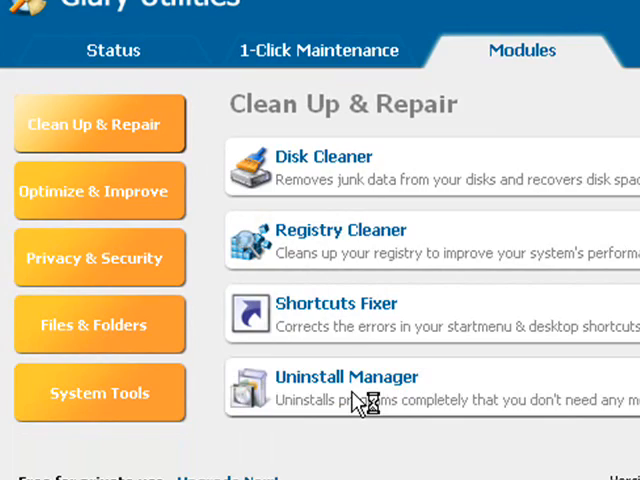
Step: Launch Uninstall Manager, listing installed programs with recently added ones marked New
left_click(348, 376)
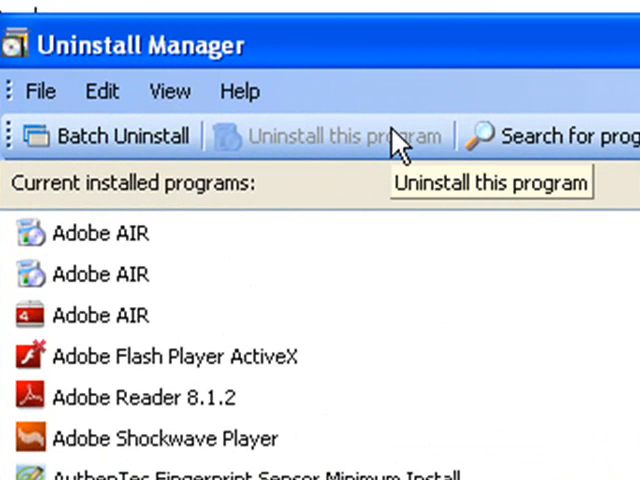
mouse_move(396, 150)
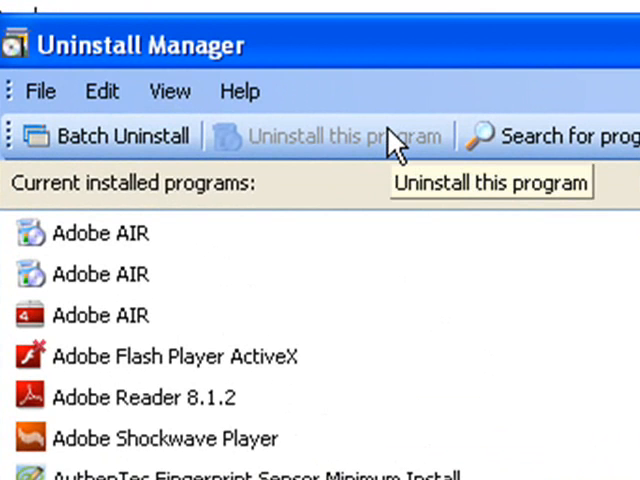
mouse_move(378, 150)
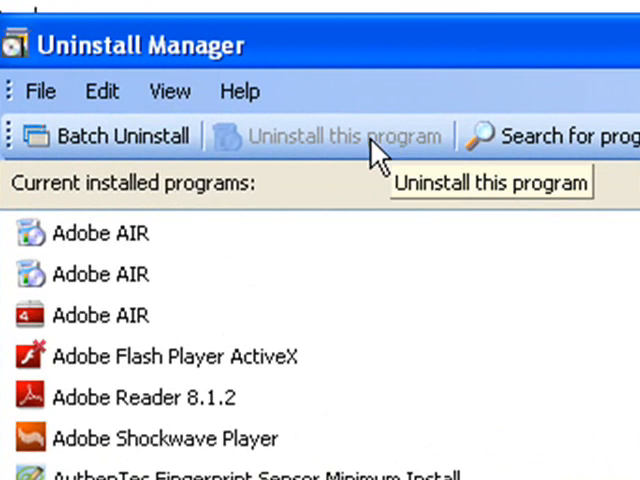
left_click(170, 356)
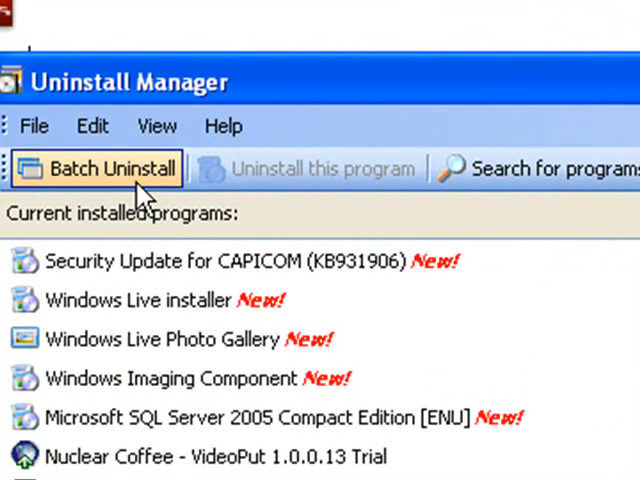
Step: Switch Uninstall Manager to batch mode with several newly added programs checked for removal
left_click(96, 168)
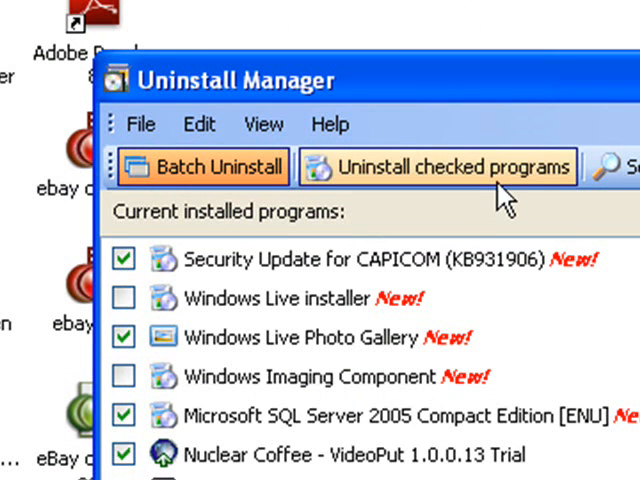
mouse_move(510, 204)
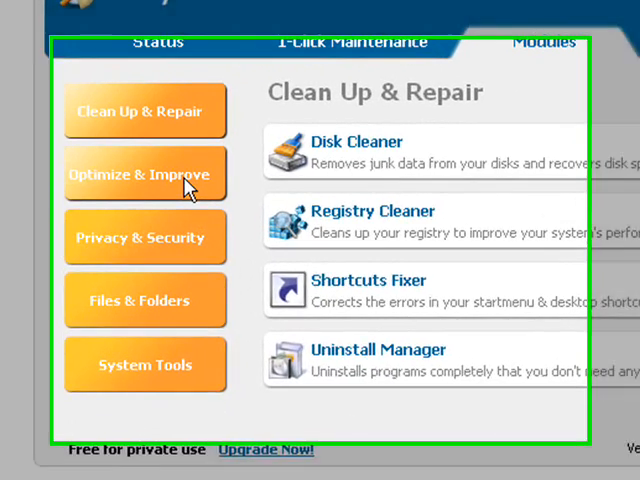
Step: Show the Optimize & Improve category: Startup Manager, Memory Optimizer and Context Menu Manager
left_click(144, 172)
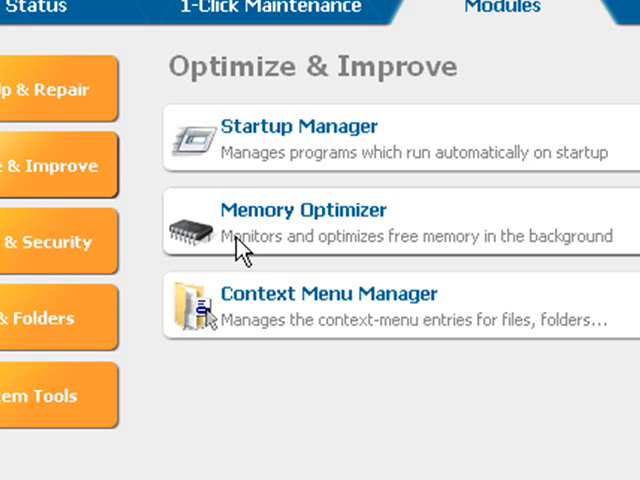
mouse_move(278, 316)
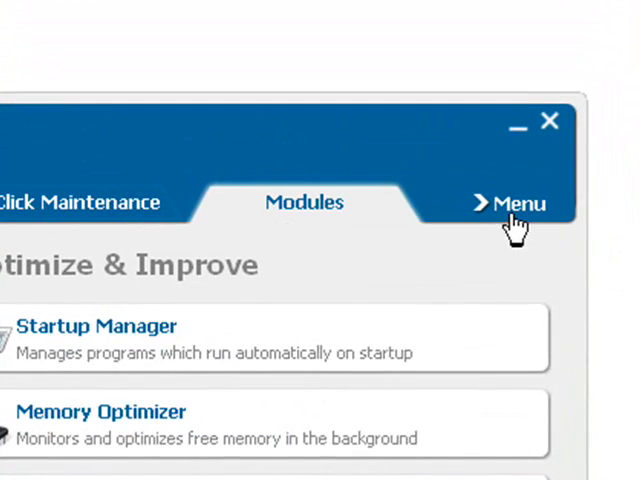
Step: Reach the Restore Center from the Menu, listing three 1-Click Maintenance backups
left_click(512, 204)
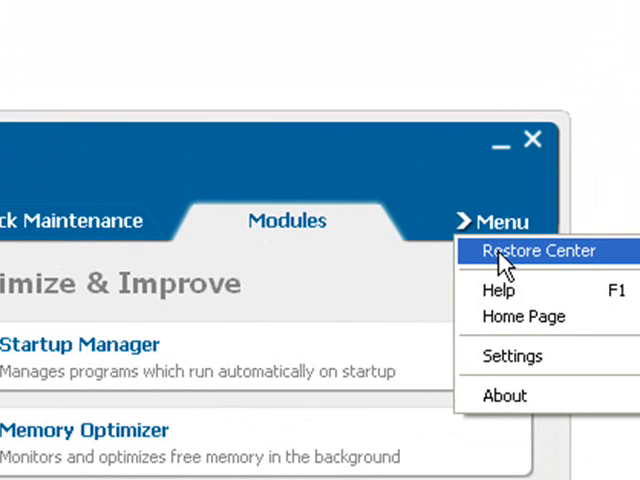
left_click(540, 252)
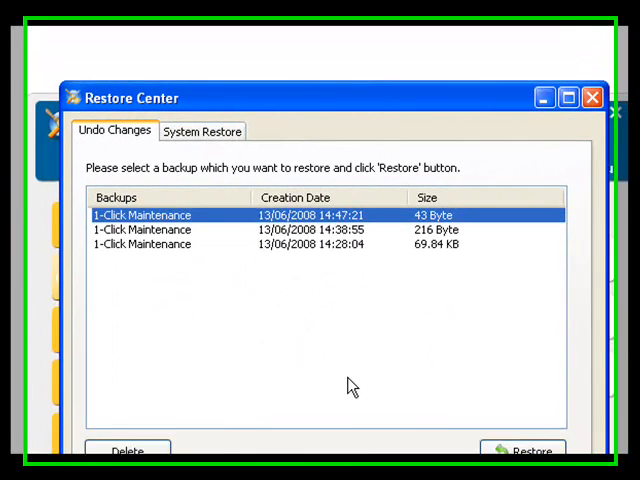
Step: Restore the 13/06/2008 14:47:21 maintenance backup, confirming and dismissing the success notice
left_click(524, 452)
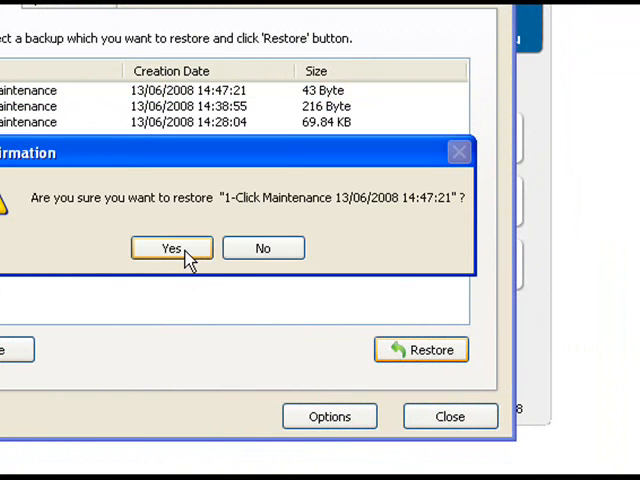
left_click(172, 248)
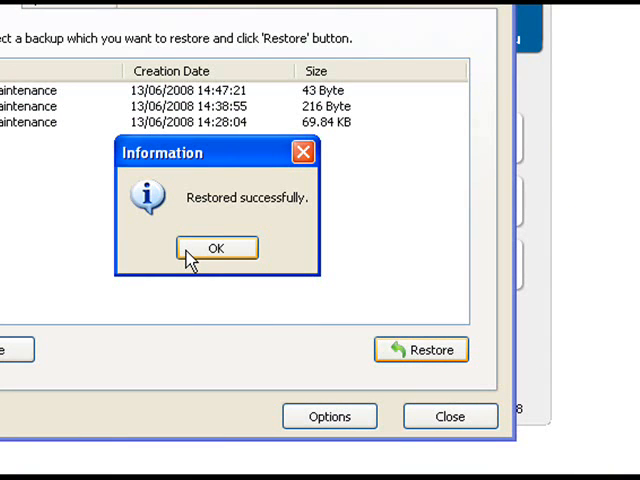
left_click(216, 248)
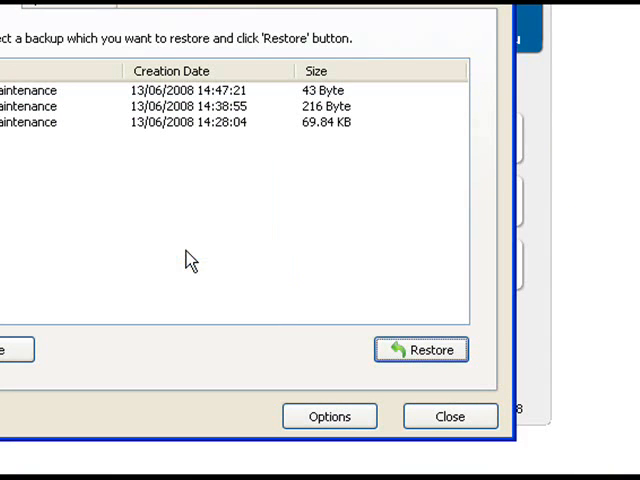